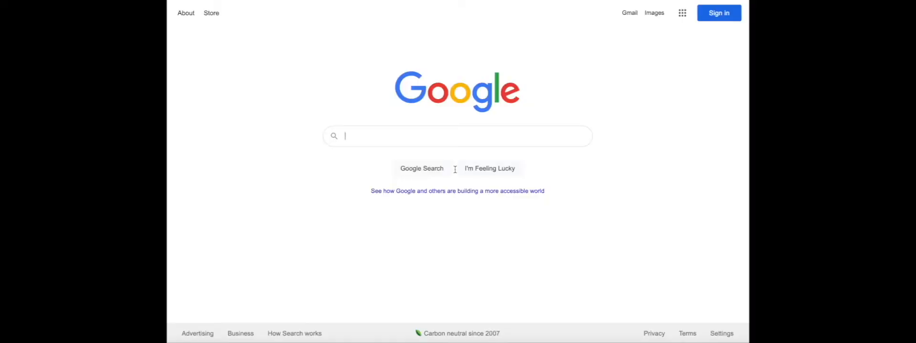
# - Search Google for 'boom learning' via the suggestion to list the Boom Cards site
pyautogui.write('Boom')
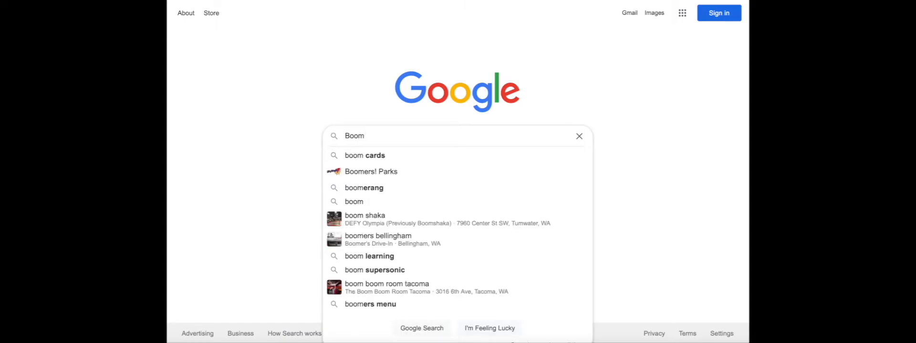
pyautogui.write('L')
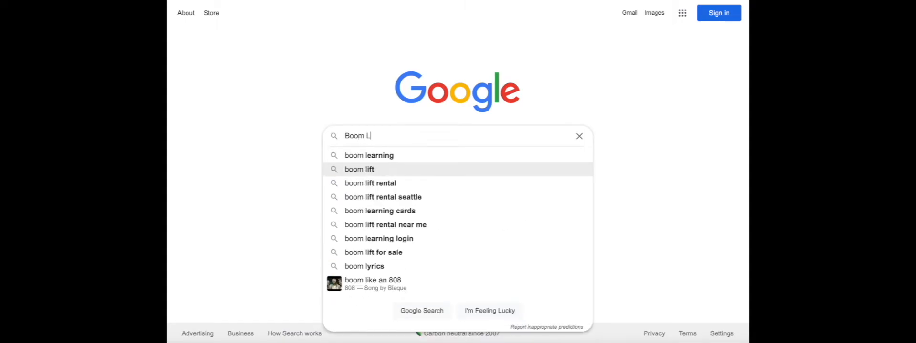
pyautogui.moveTo(369, 156)
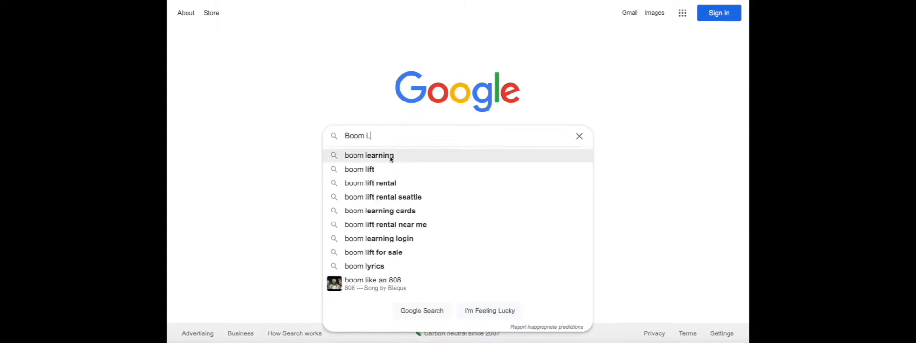
pyautogui.click(368, 155)
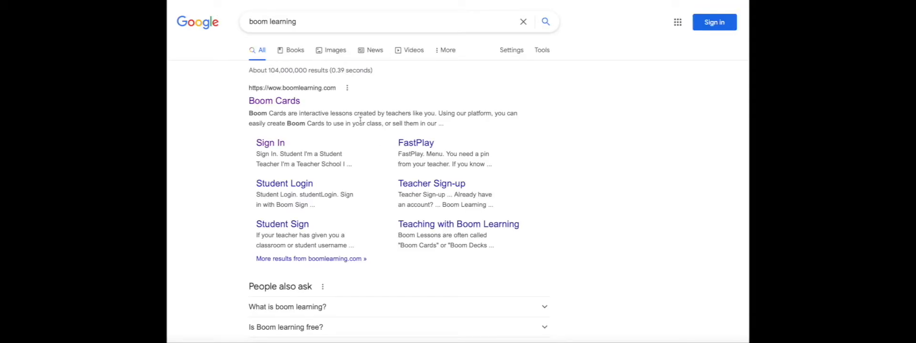
pyautogui.moveTo(274, 100)
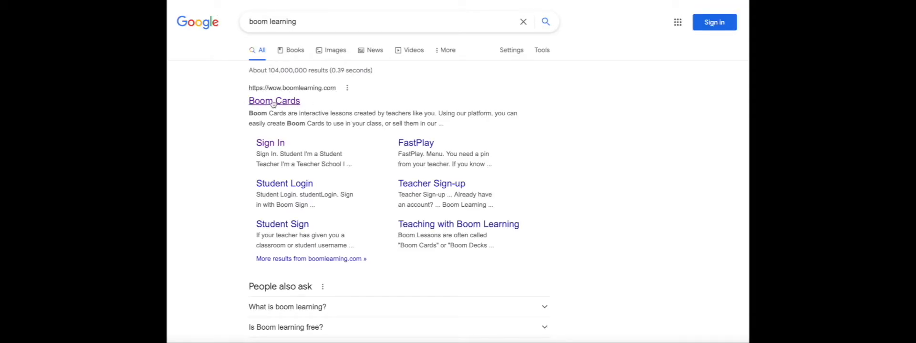
# - Reach Boom Cards' school sign-in using the Email/Username option
pyautogui.click(274, 100)
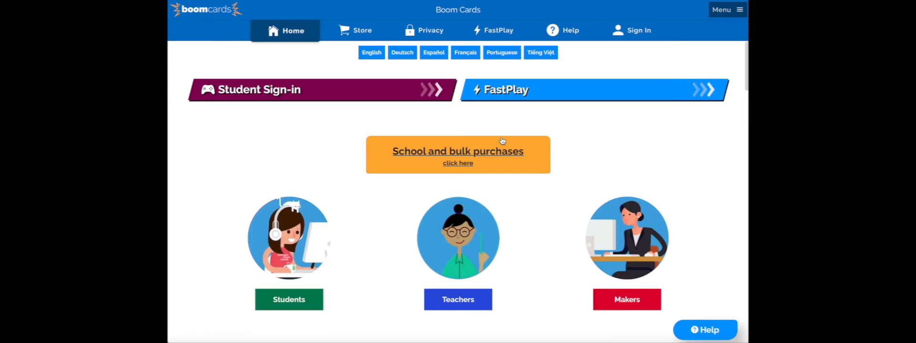
pyautogui.click(631, 29)
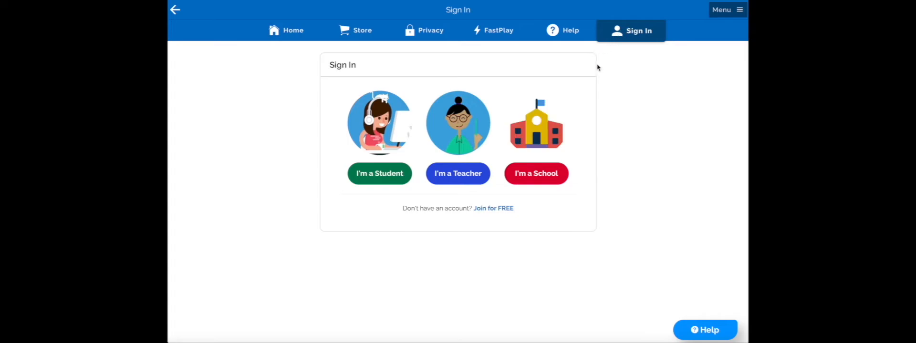
pyautogui.click(535, 173)
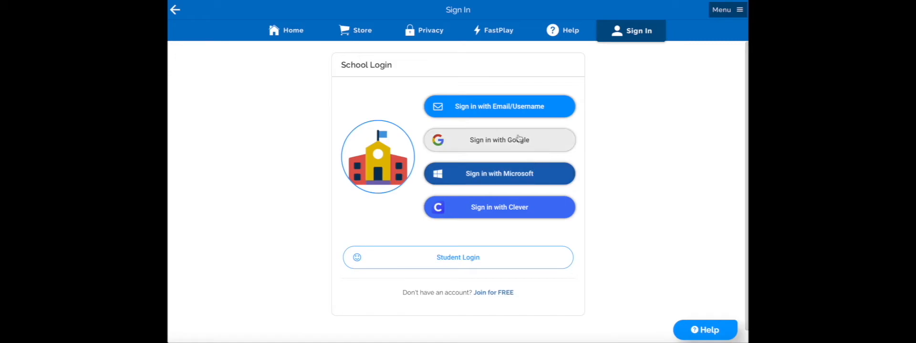
pyautogui.click(497, 106)
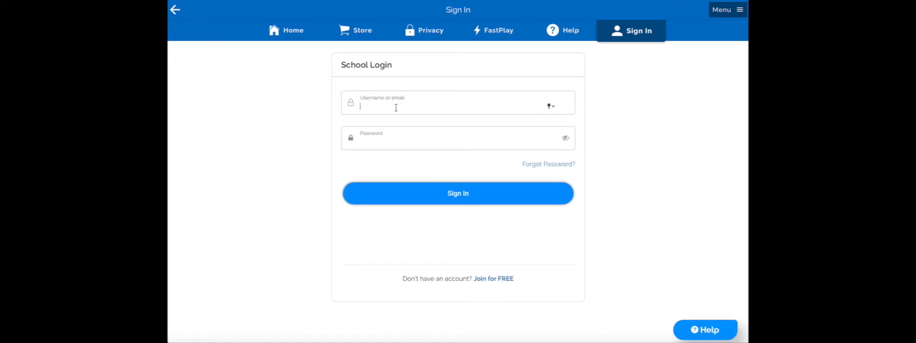
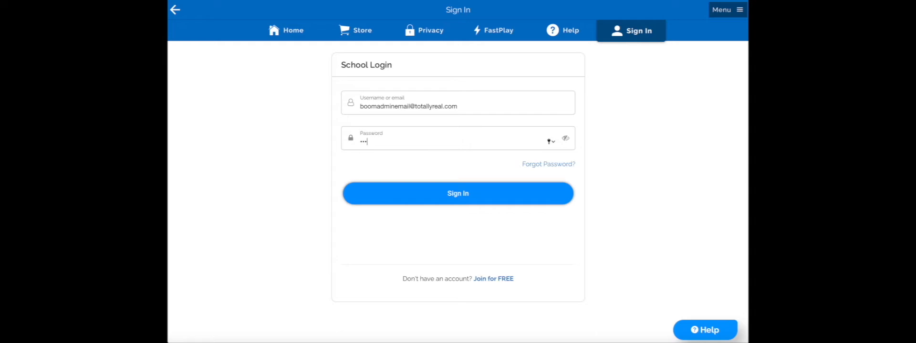
pyautogui.click(457, 194)
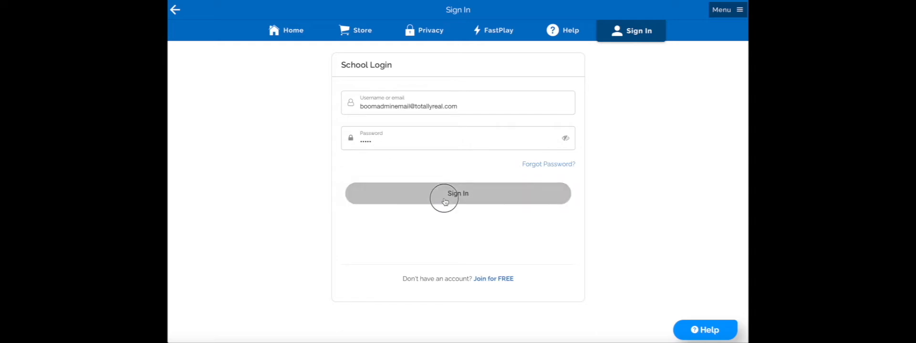
# - Finish signing in and view the School Information tab of the school dashboard
pyautogui.click(457, 194)
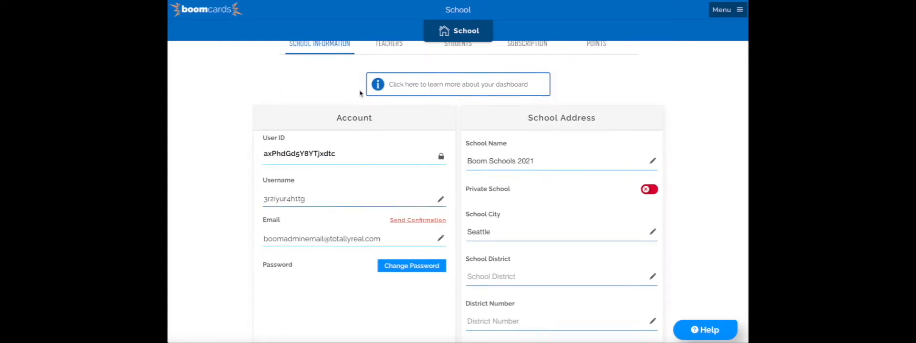
pyautogui.scroll(3)
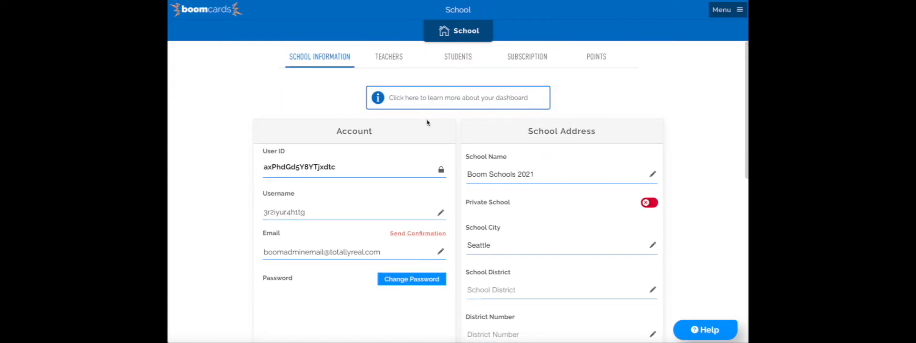
pyautogui.moveTo(456, 120)
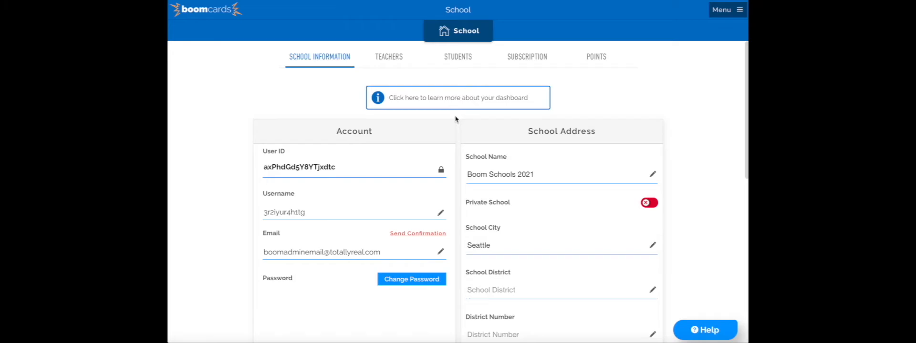
pyautogui.moveTo(407, 187)
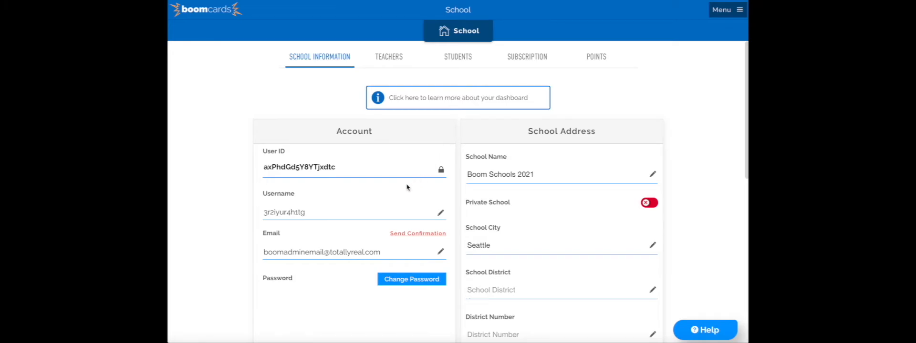
pyautogui.moveTo(292, 176)
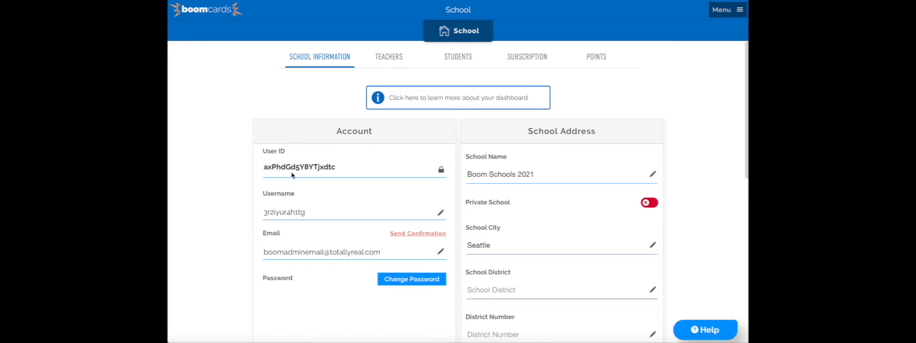
pyautogui.moveTo(338, 176)
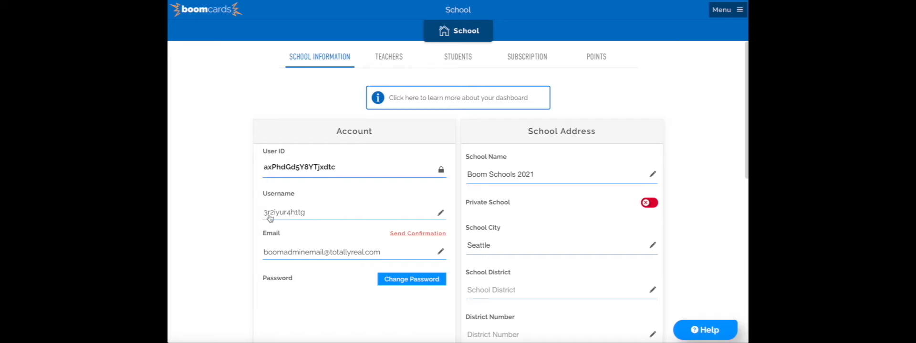
pyautogui.moveTo(311, 219)
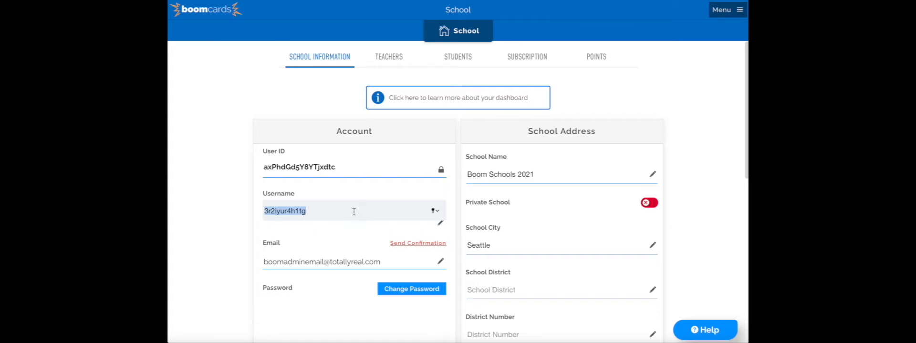
# - Replace the school account username with 'Boomtestschool2'
pyautogui.write('Boom')
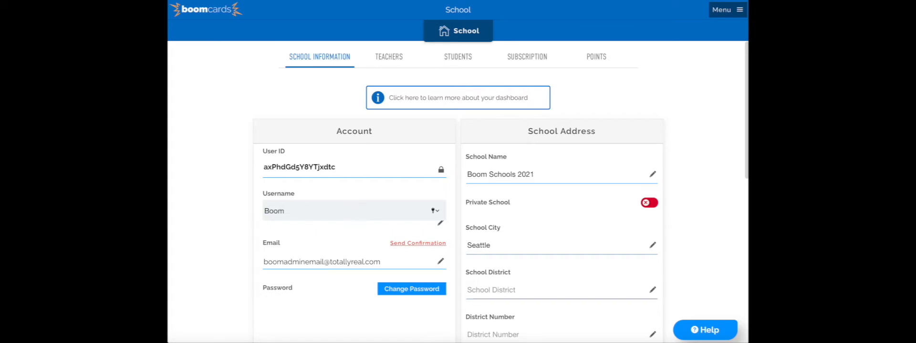
pyautogui.write('test')
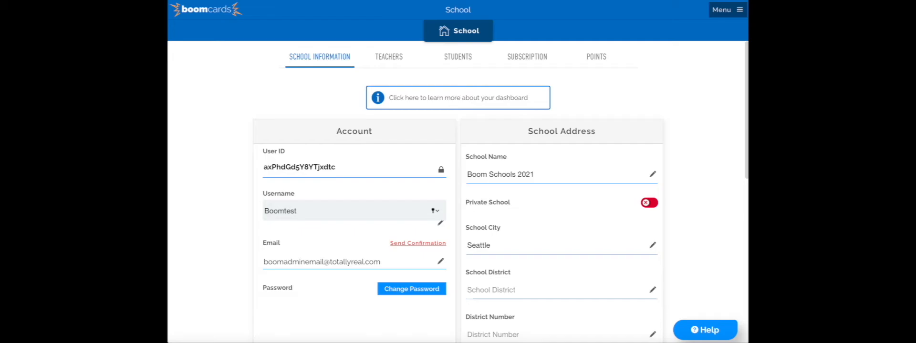
pyautogui.write('school')
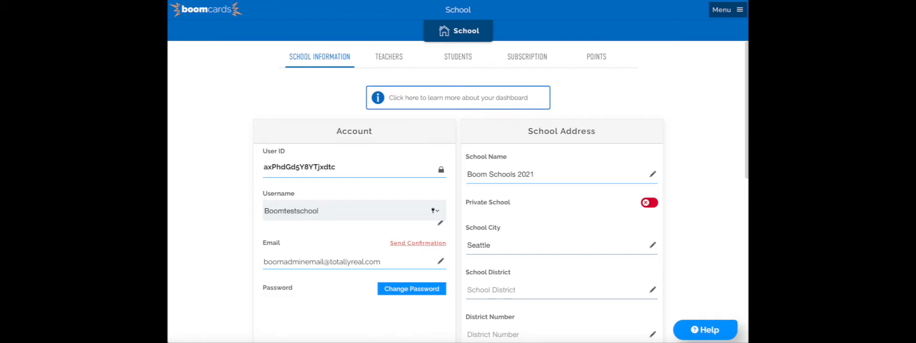
pyautogui.write('2')
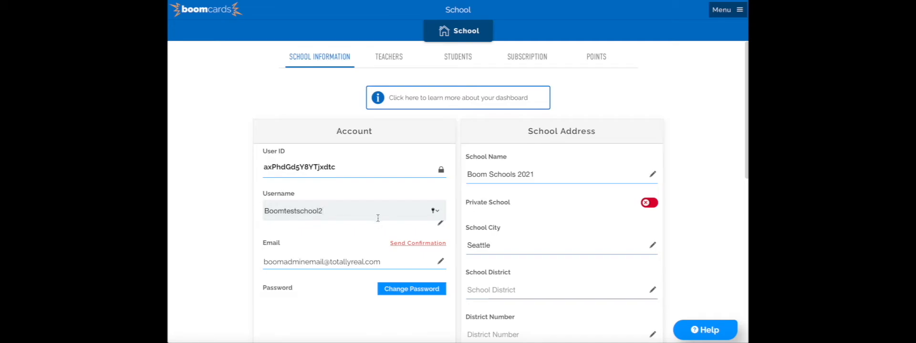
pyautogui.moveTo(354, 228)
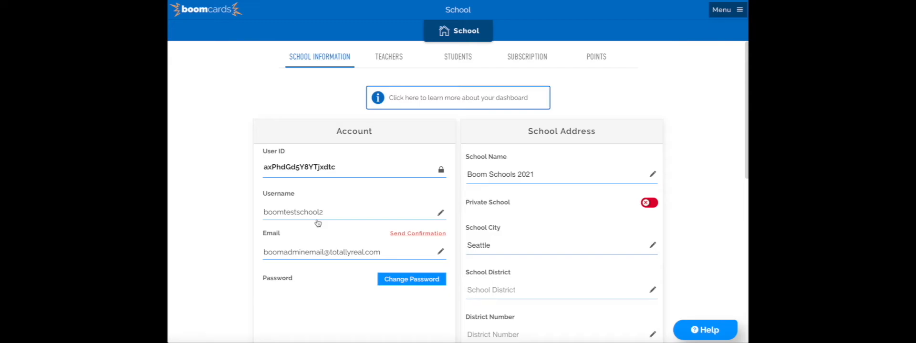
pyautogui.moveTo(267, 256)
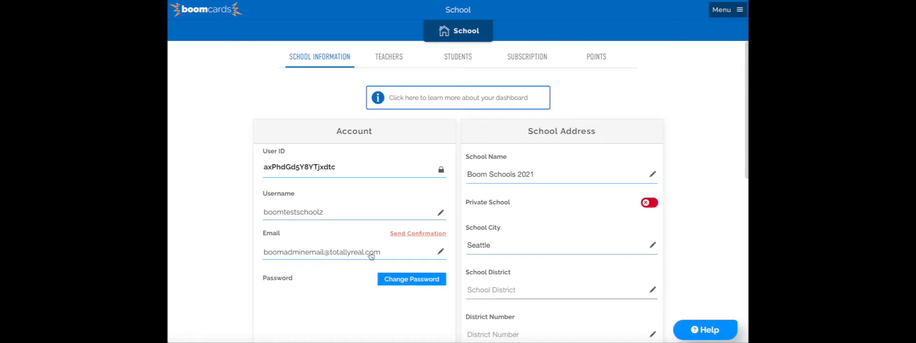
pyautogui.moveTo(366, 285)
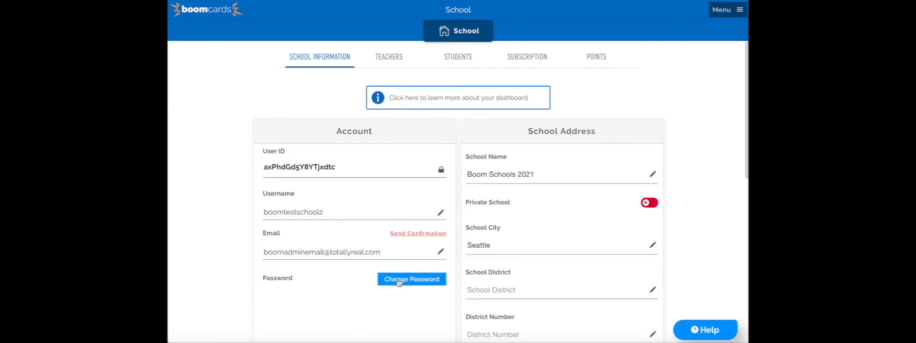
pyautogui.click(411, 279)
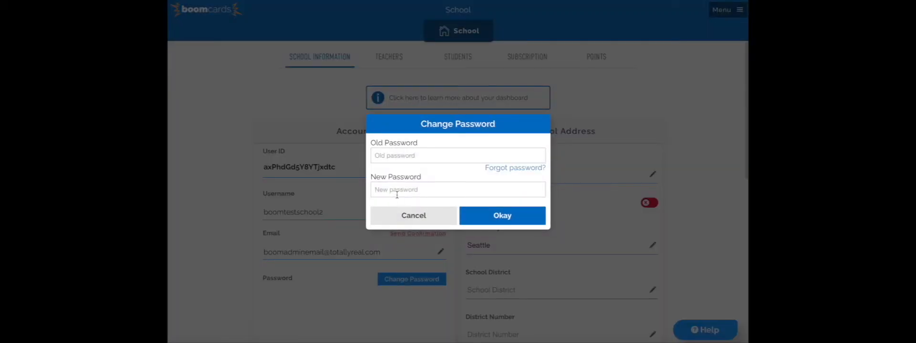
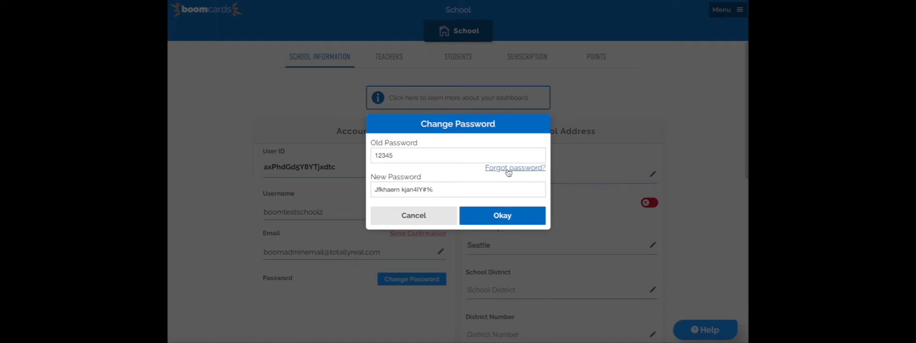
pyautogui.click(413, 215)
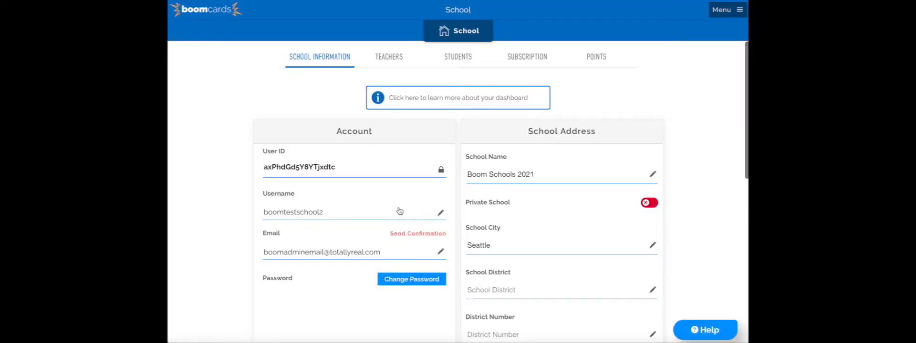
pyautogui.moveTo(327, 253)
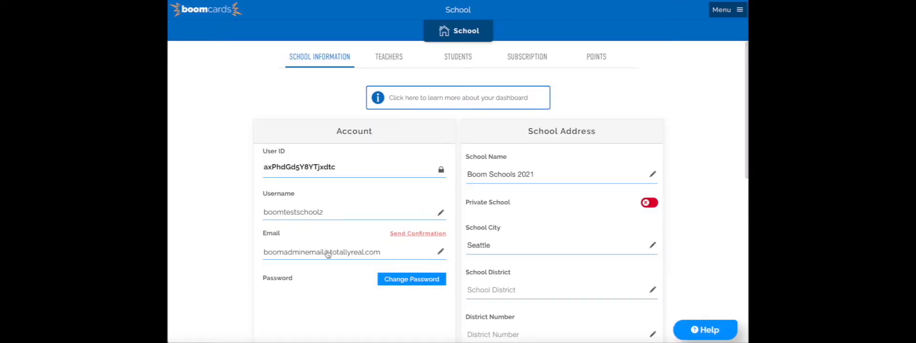
pyautogui.scroll(-3)
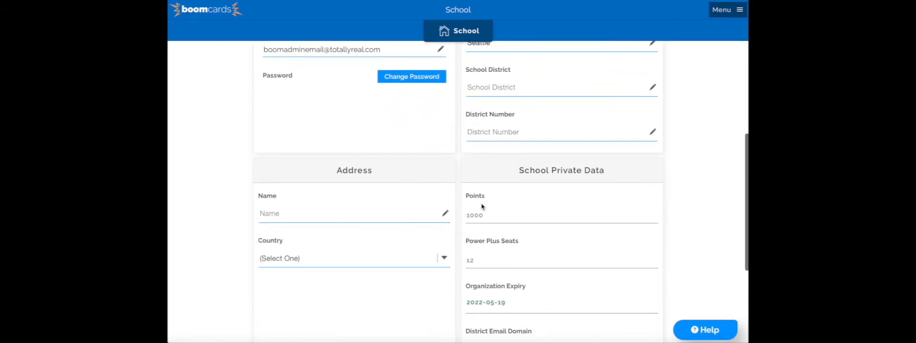
pyautogui.scroll(-3)
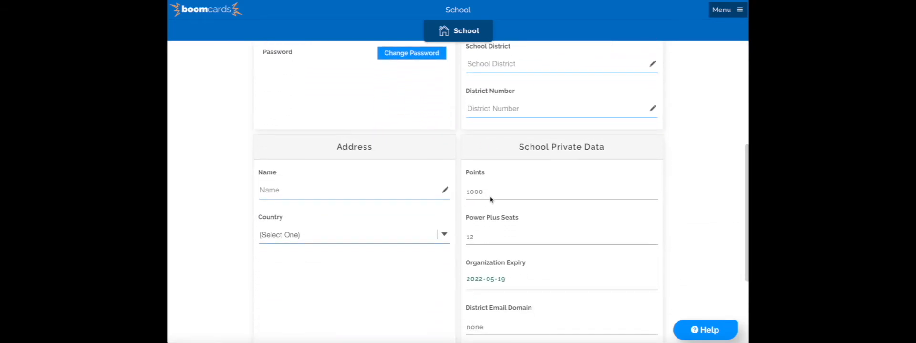
pyautogui.moveTo(468, 244)
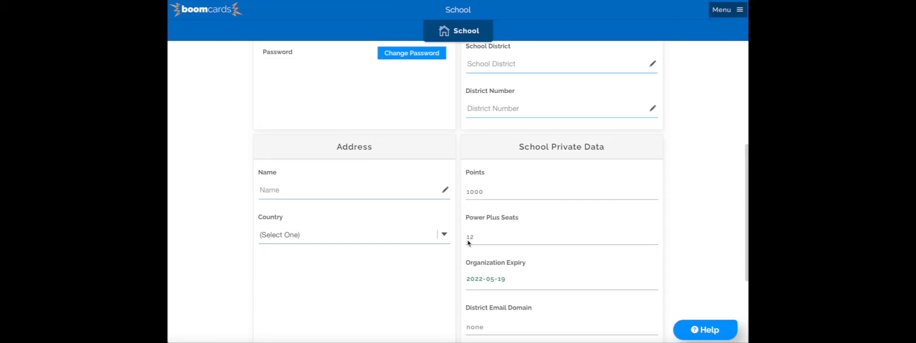
pyautogui.moveTo(499, 243)
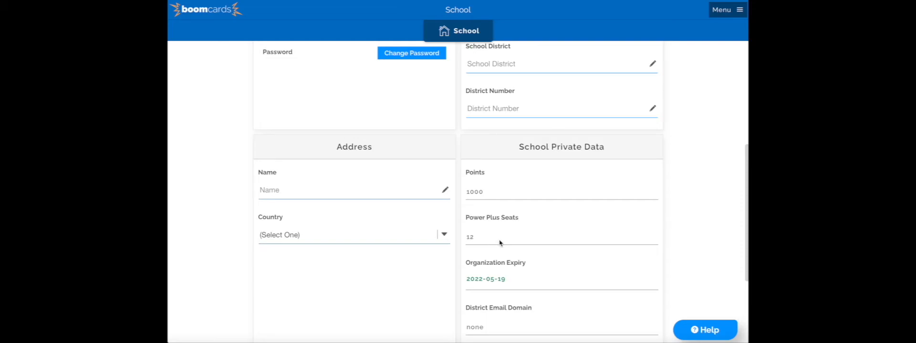
pyautogui.scroll(-3)
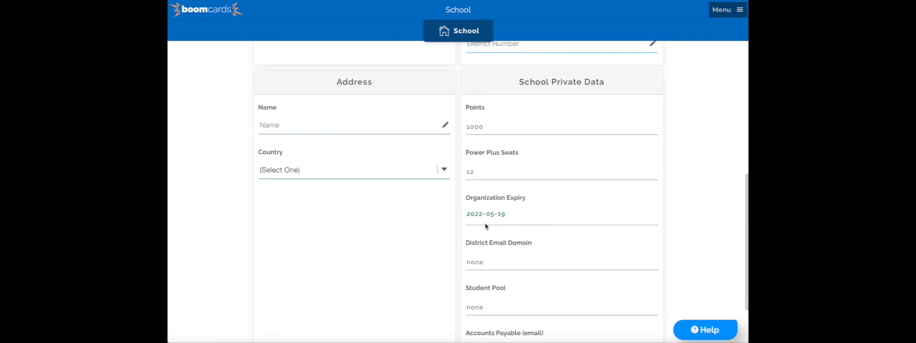
pyautogui.moveTo(516, 223)
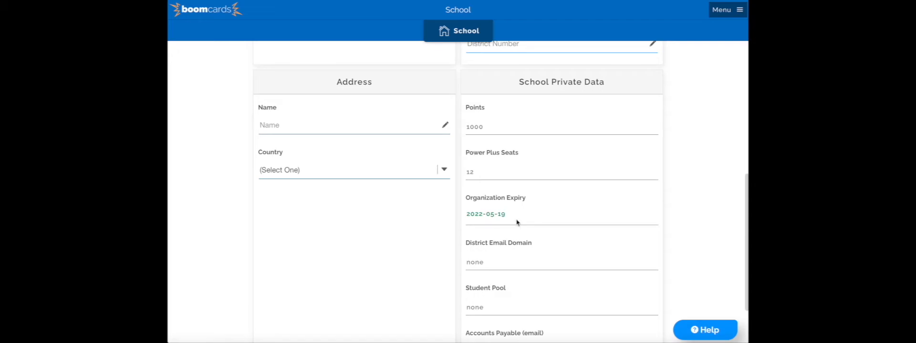
pyautogui.scroll(3)
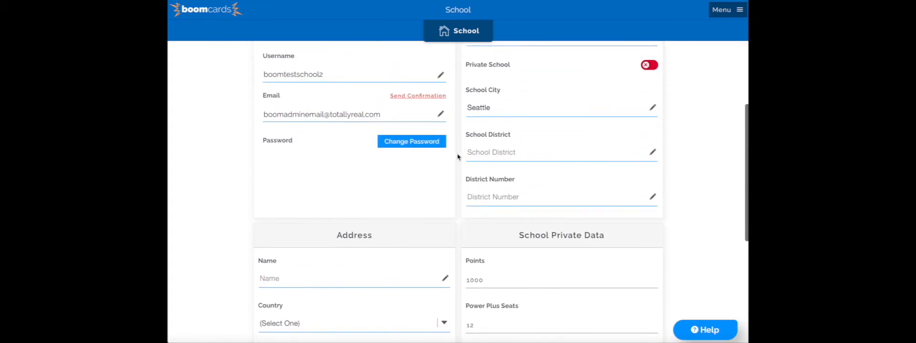
pyautogui.scroll(3)
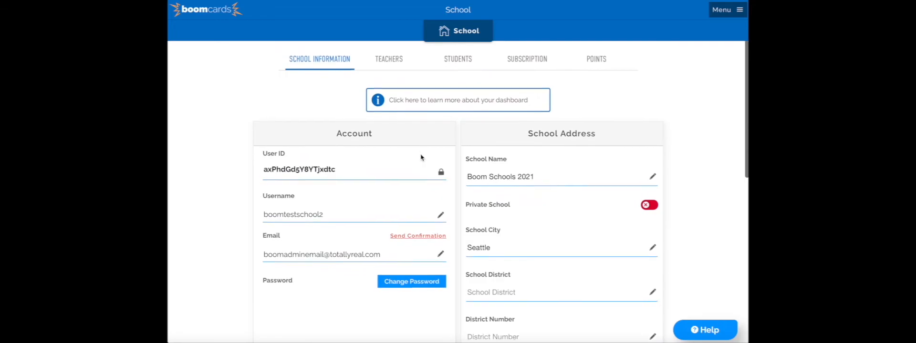
# - Start a New Teacher invite from the school's empty Teachers list
pyautogui.click(389, 58)
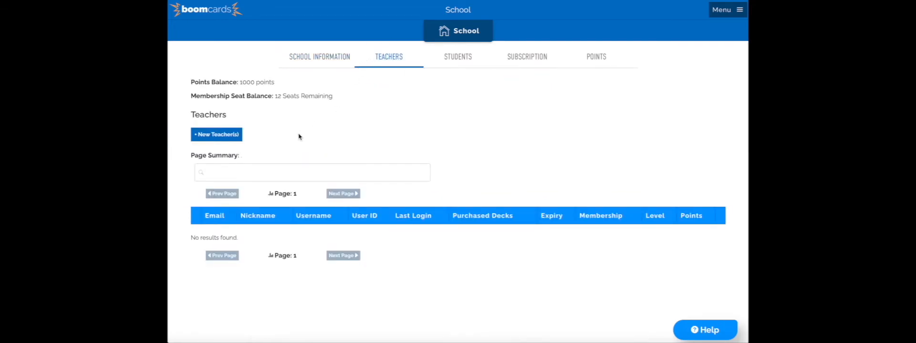
pyautogui.moveTo(262, 144)
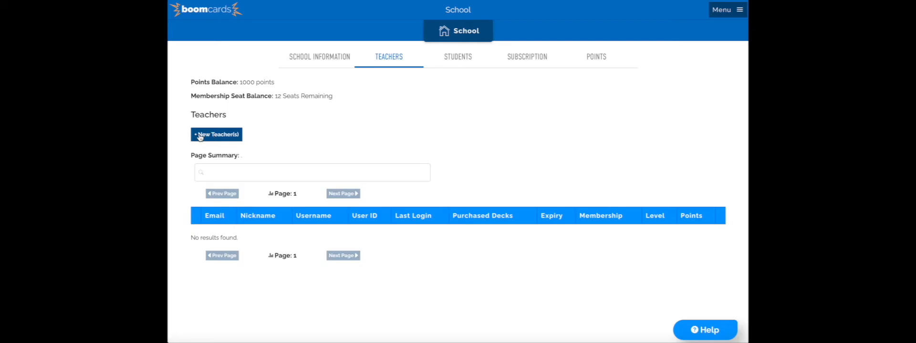
pyautogui.moveTo(189, 219)
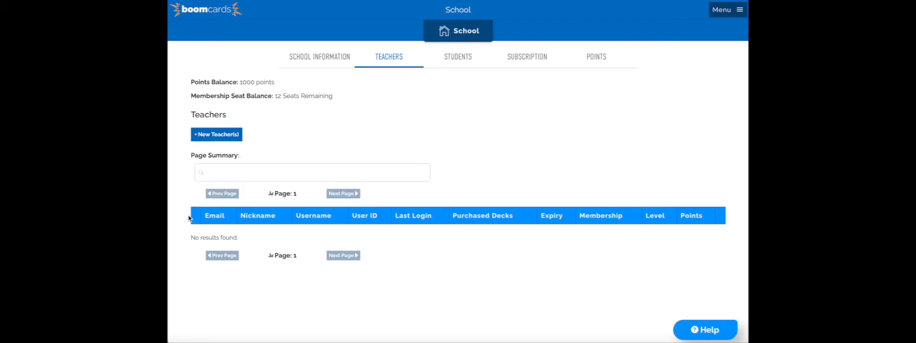
pyautogui.moveTo(240, 239)
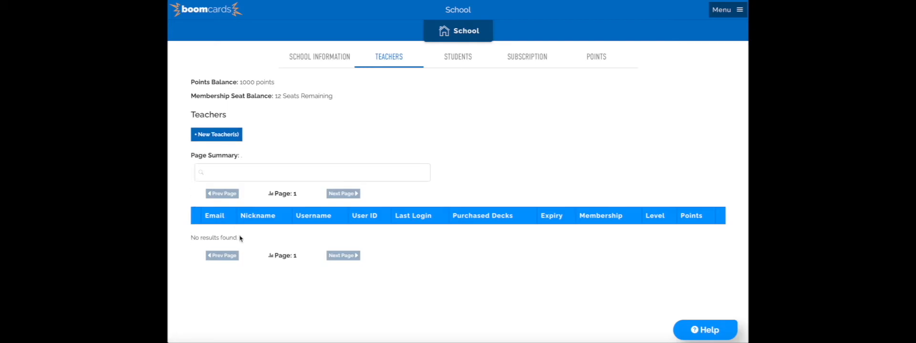
pyautogui.click(216, 135)
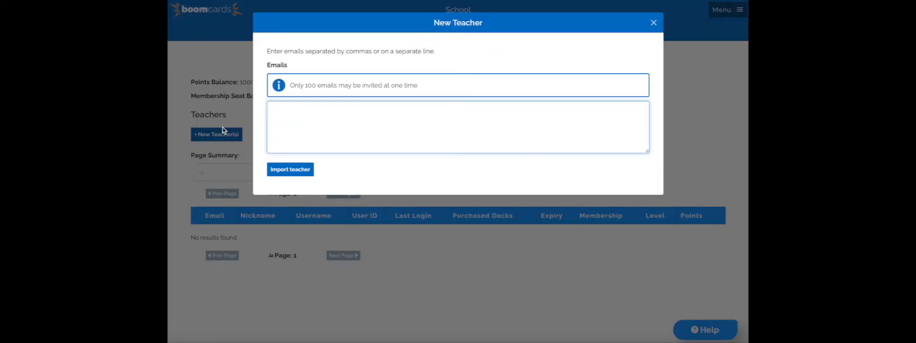
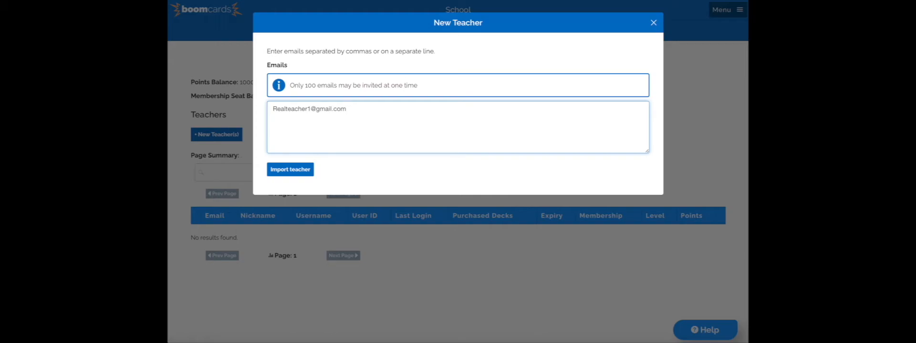
pyautogui.write(',')
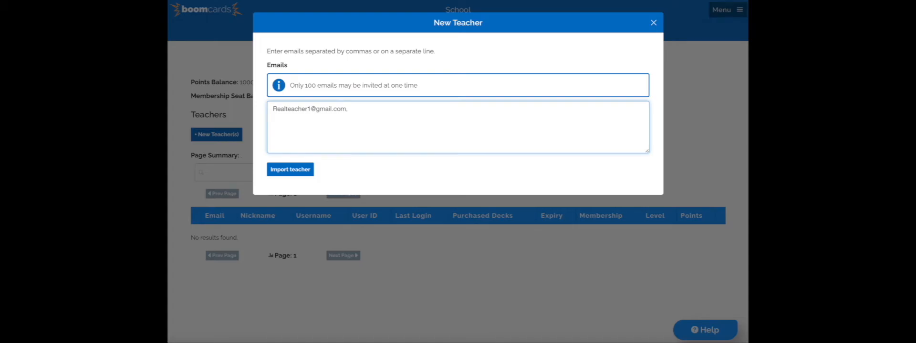
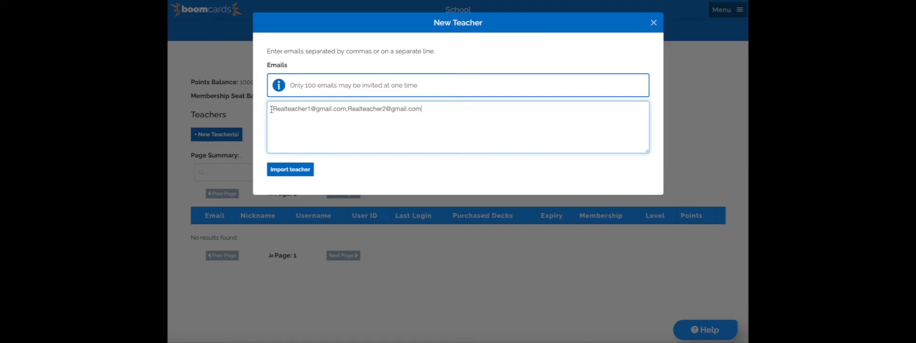
pyautogui.write('11111')
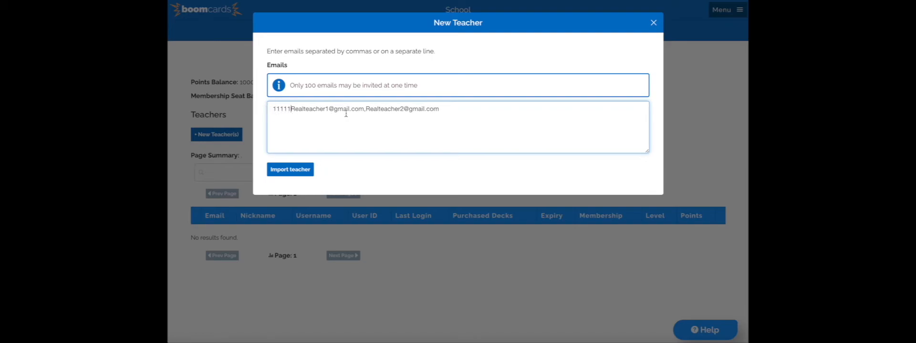
pyautogui.write('11111')
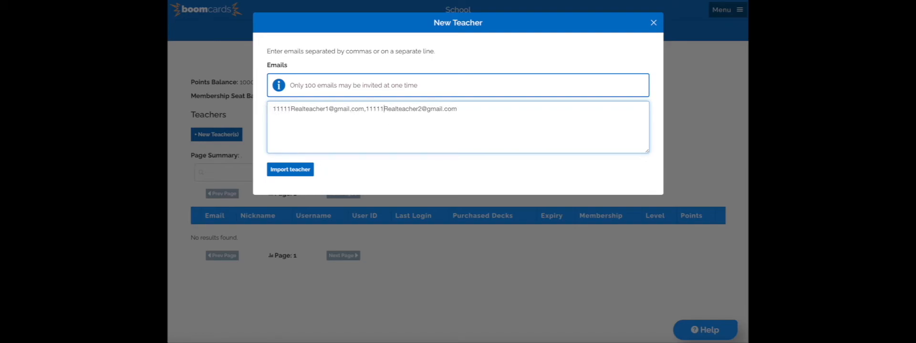
pyautogui.write('1')
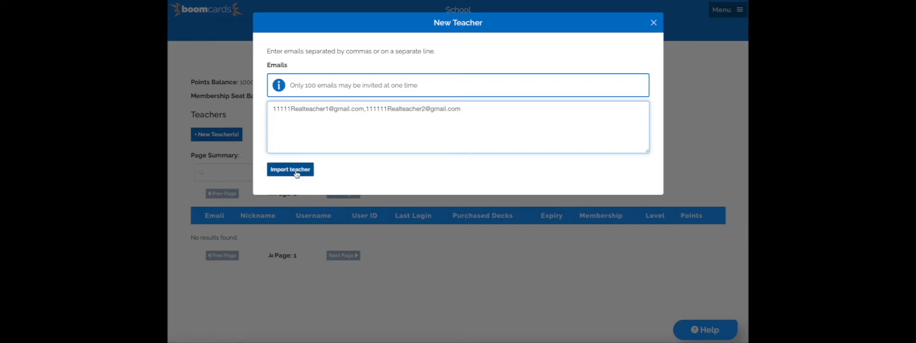
# - Import the two teachers so both appear in the list as Starter members
pyautogui.click(290, 170)
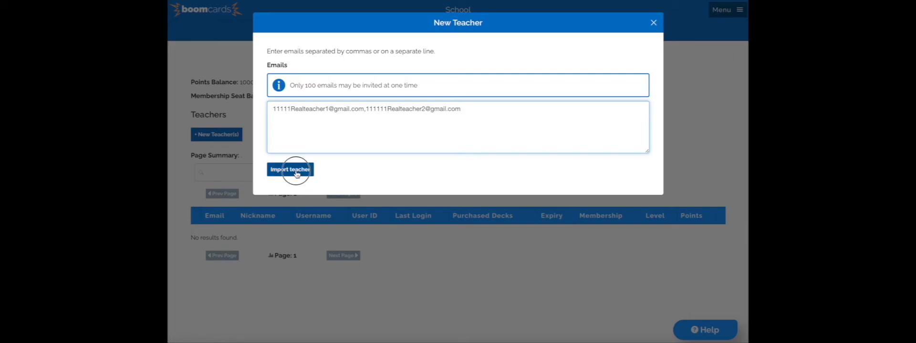
pyautogui.click(290, 170)
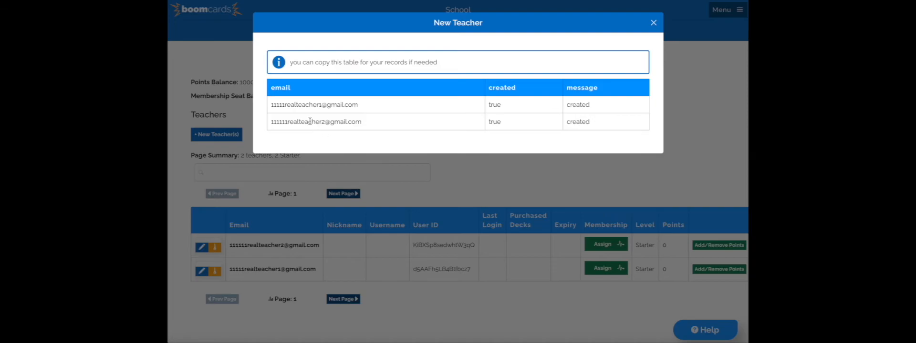
pyautogui.moveTo(588, 119)
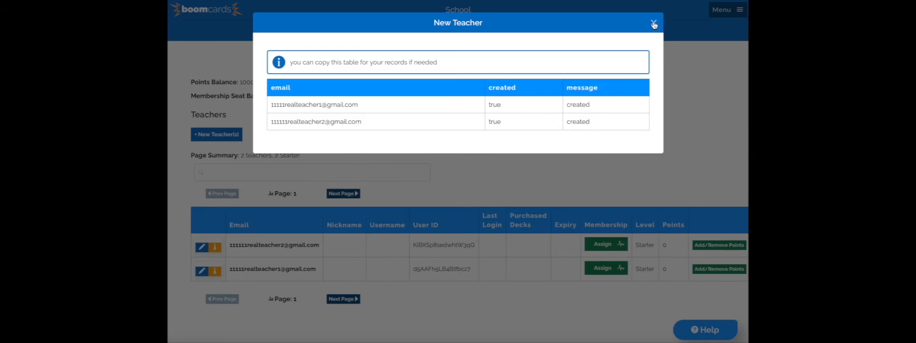
# - Dismiss the created-teachers summary to return to the Teachers table
pyautogui.click(652, 22)
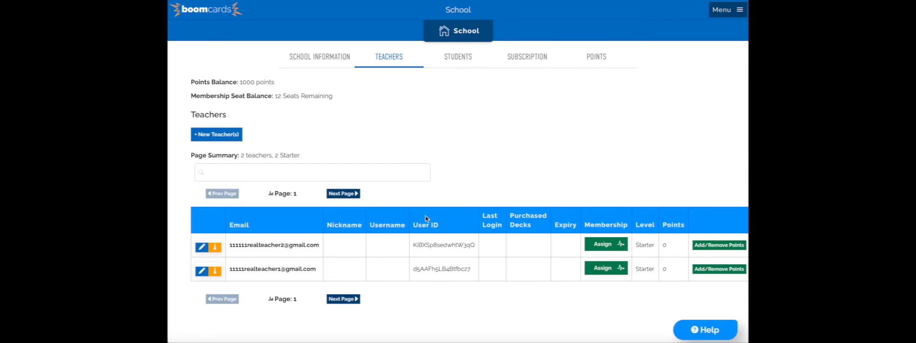
pyautogui.moveTo(262, 245)
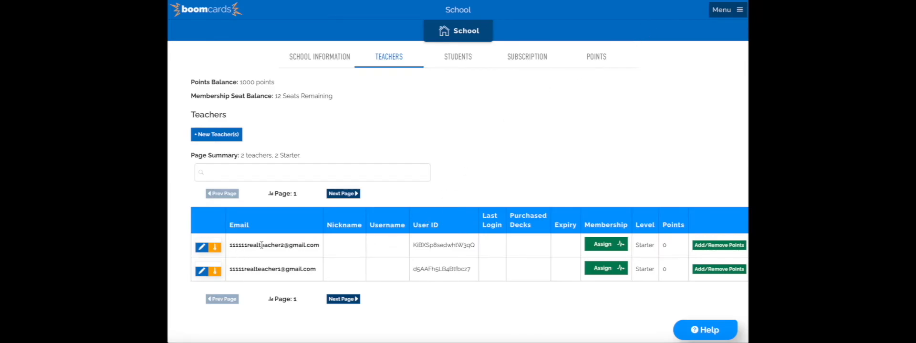
pyautogui.moveTo(422, 245)
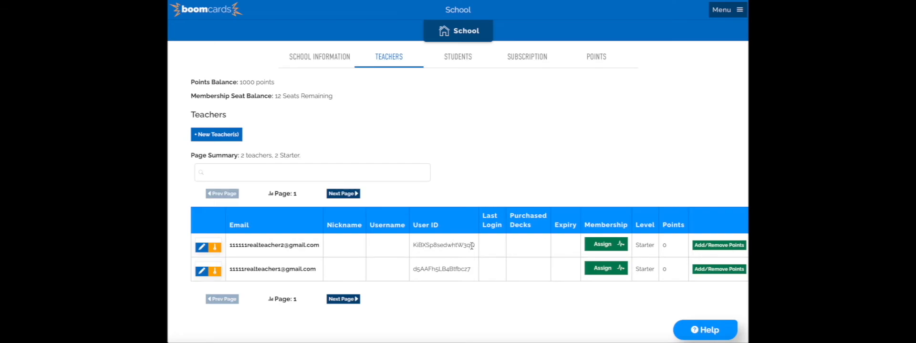
pyautogui.moveTo(409, 220)
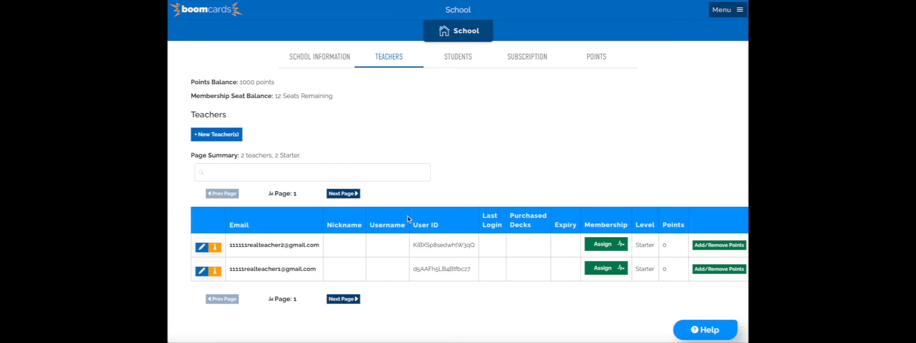
pyautogui.moveTo(488, 249)
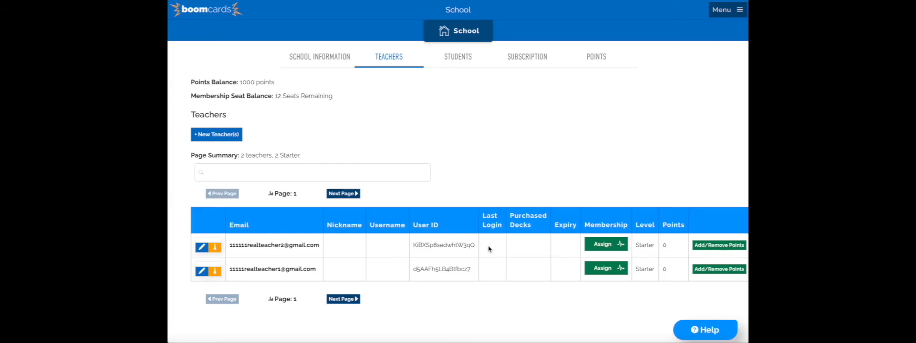
pyautogui.moveTo(486, 273)
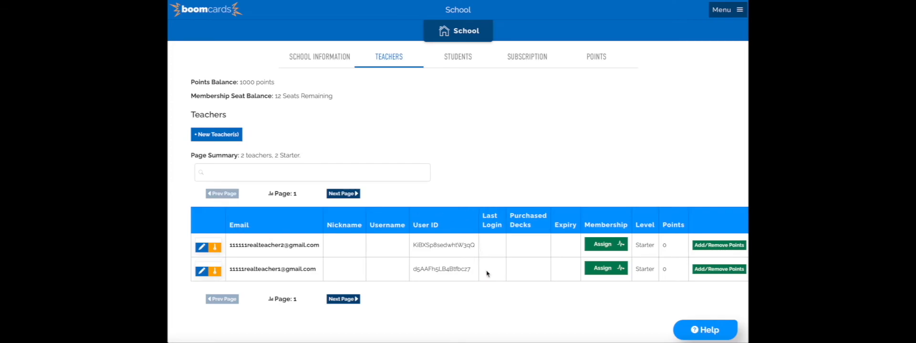
pyautogui.moveTo(633, 307)
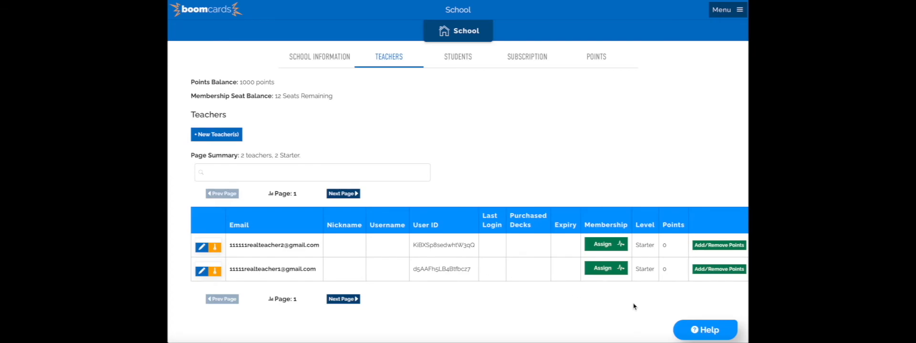
pyautogui.moveTo(519, 221)
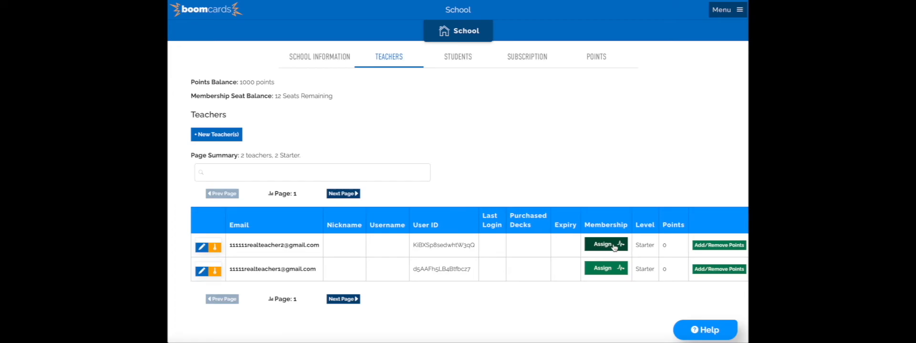
pyautogui.moveTo(485, 162)
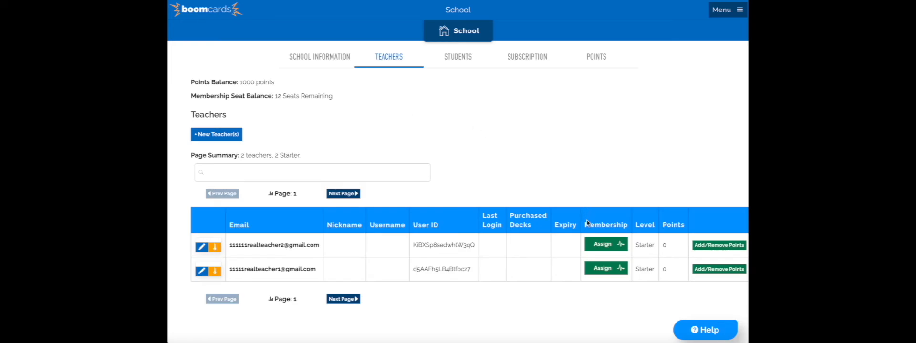
pyautogui.moveTo(650, 240)
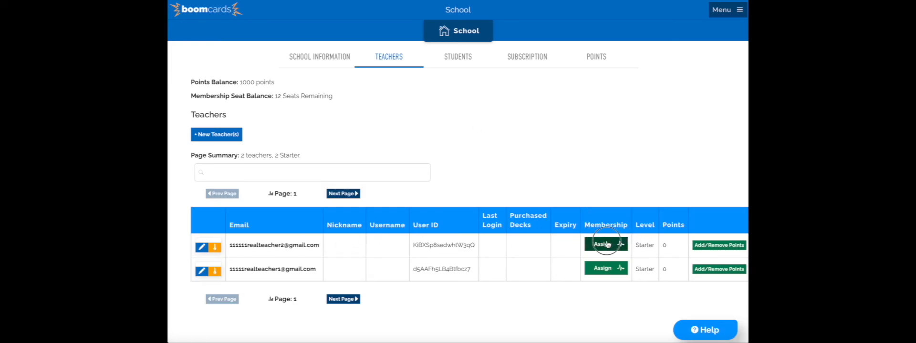
# - Assign the first teacher a PowerPlus membership, then reclaim it leaving 12 seats free
pyautogui.click(602, 245)
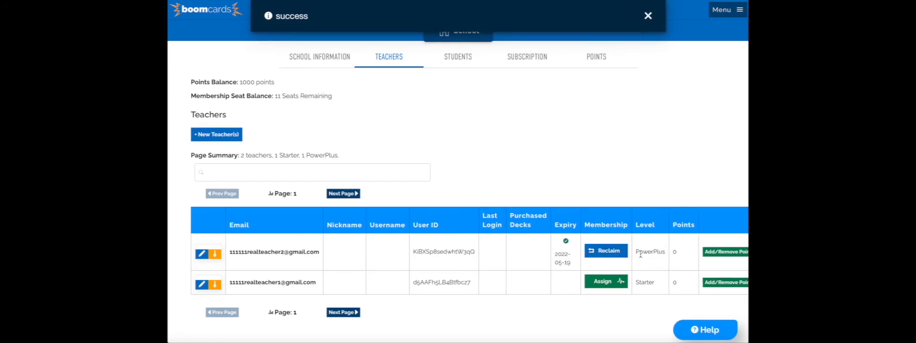
pyautogui.click(647, 16)
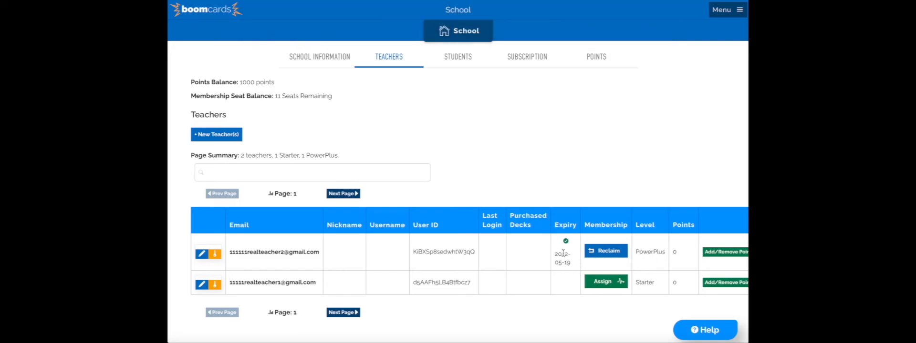
pyautogui.moveTo(329, 131)
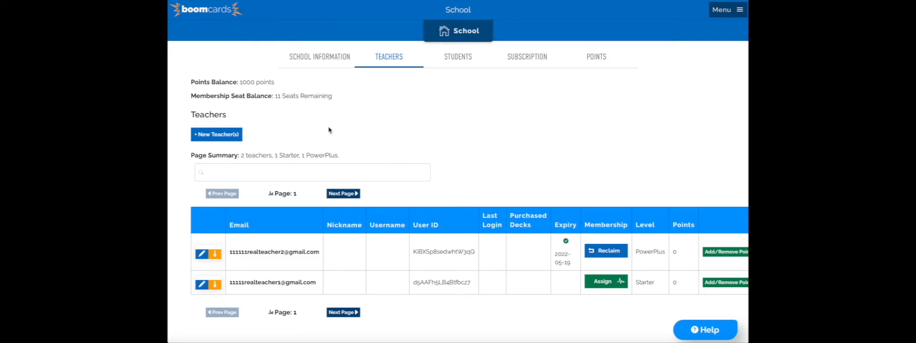
pyautogui.moveTo(279, 98)
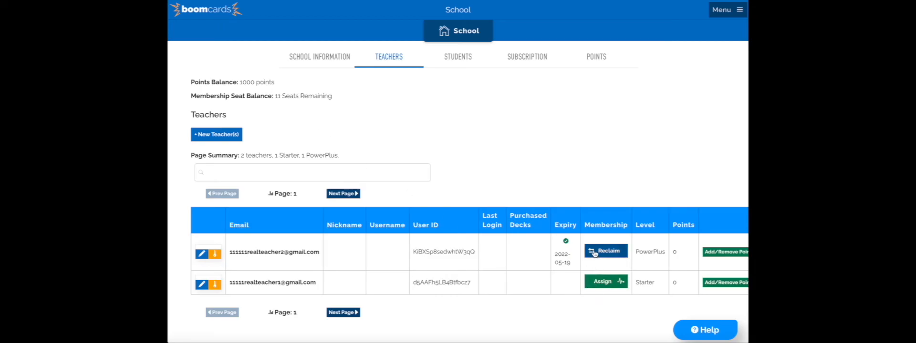
pyautogui.moveTo(594, 256)
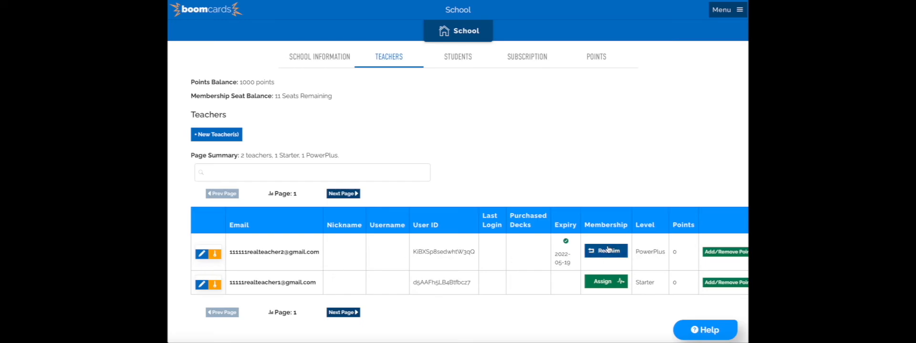
pyautogui.click(605, 251)
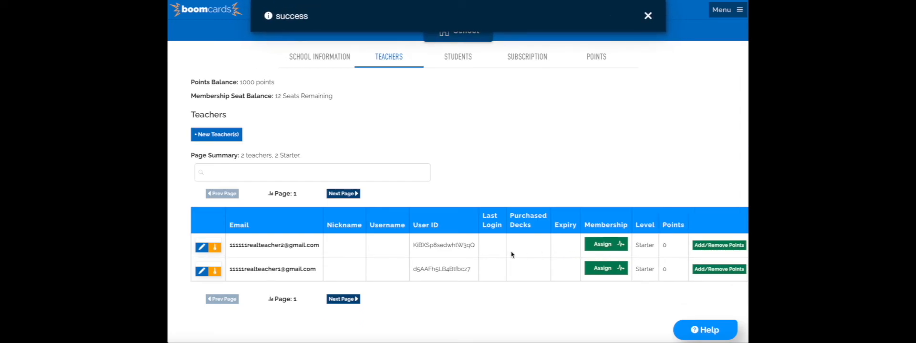
pyautogui.moveTo(564, 255)
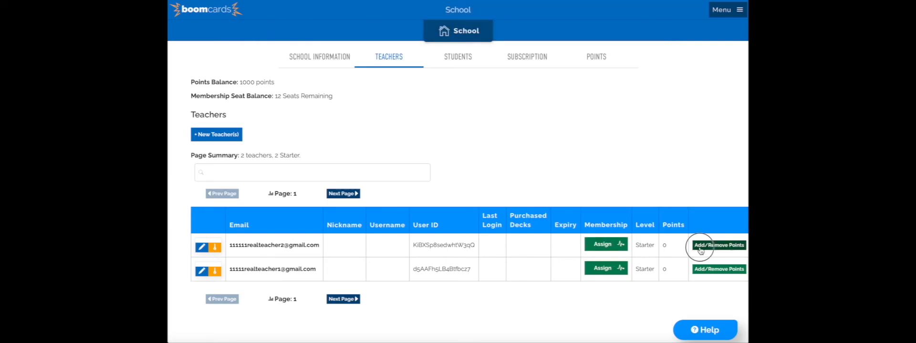
# - Transfer 500 points to each teacher, emptying the school's points balance
pyautogui.click(719, 245)
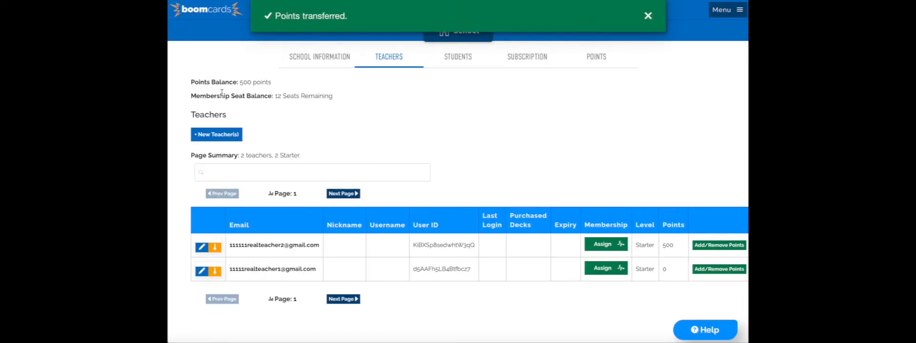
pyautogui.click(720, 269)
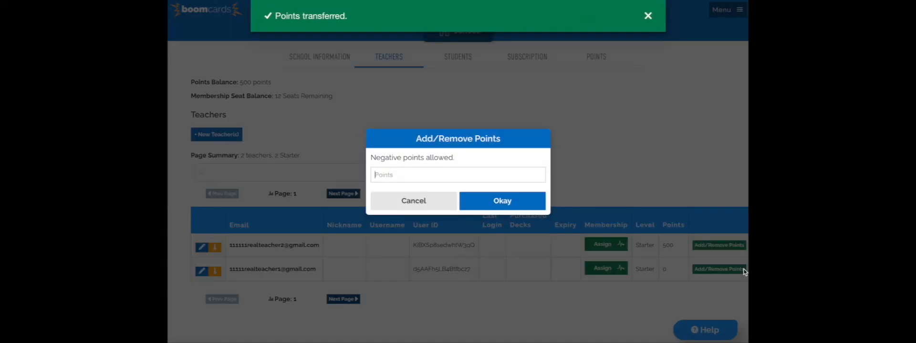
pyautogui.click(501, 200)
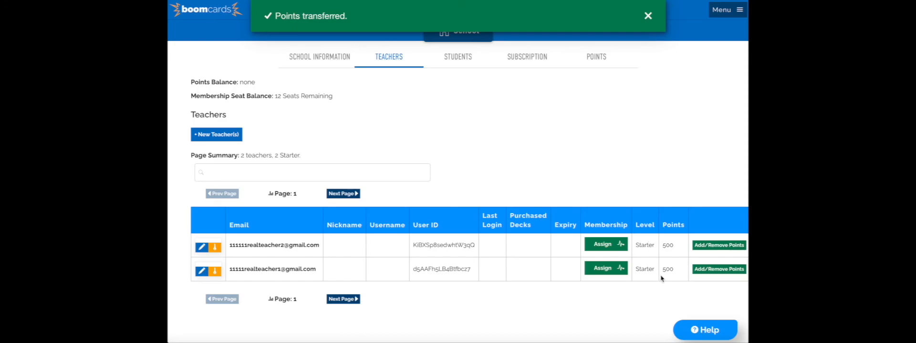
pyautogui.click(647, 16)
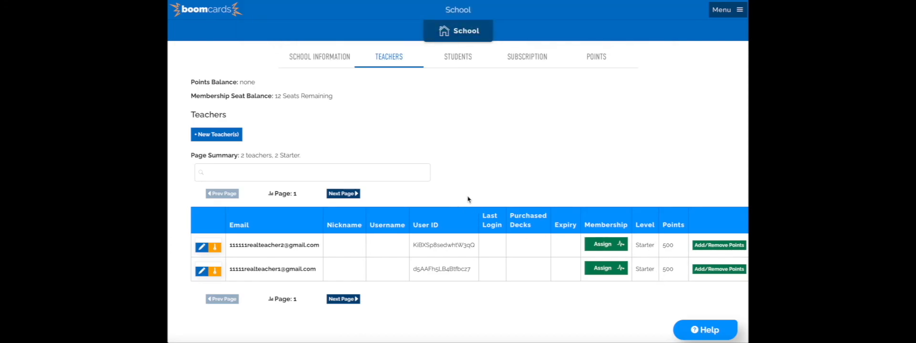
# - Return to the School Information page with account and address details
pyautogui.click(319, 56)
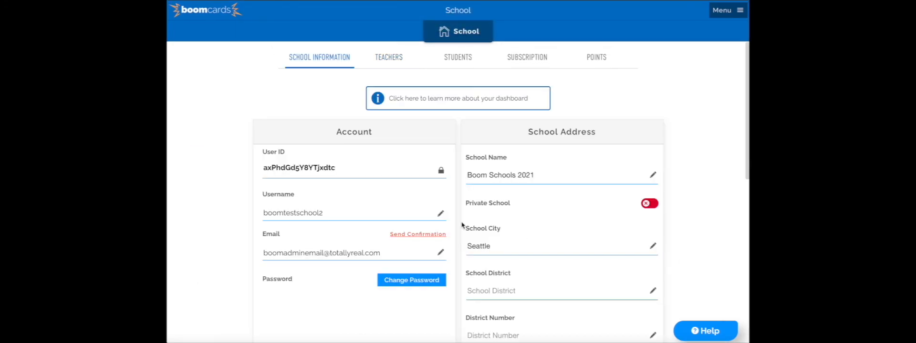
pyautogui.moveTo(457, 61)
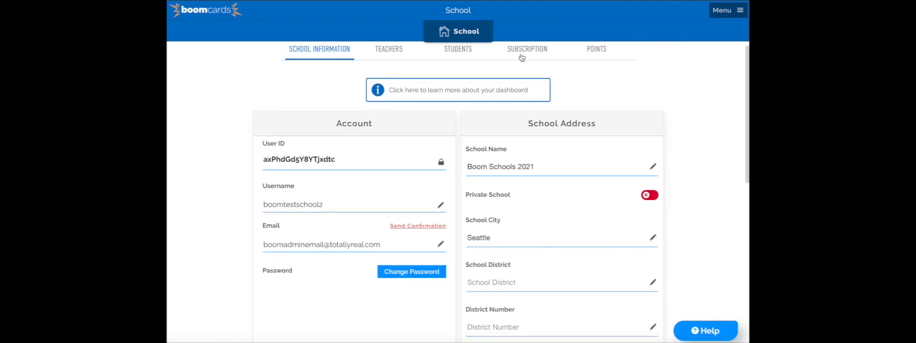
pyautogui.moveTo(597, 56)
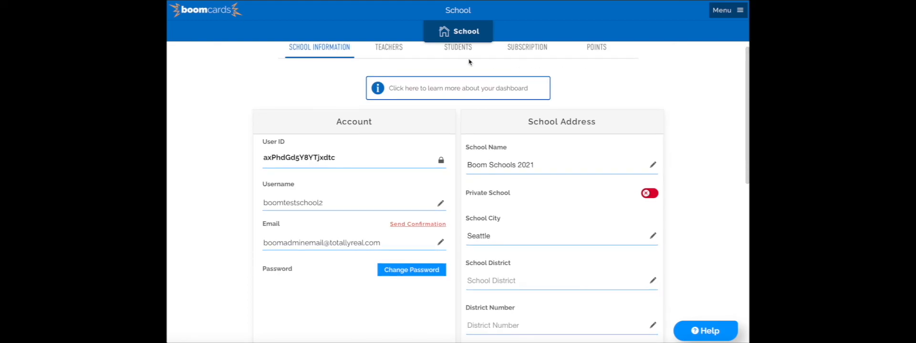
pyautogui.moveTo(454, 86)
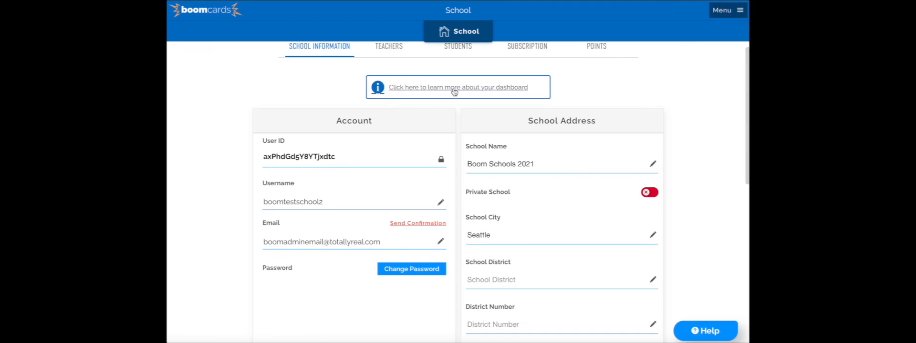
# - Read the Boom Learning Support dashboard admin article, then return to the Boom Cards home page
pyautogui.click(458, 87)
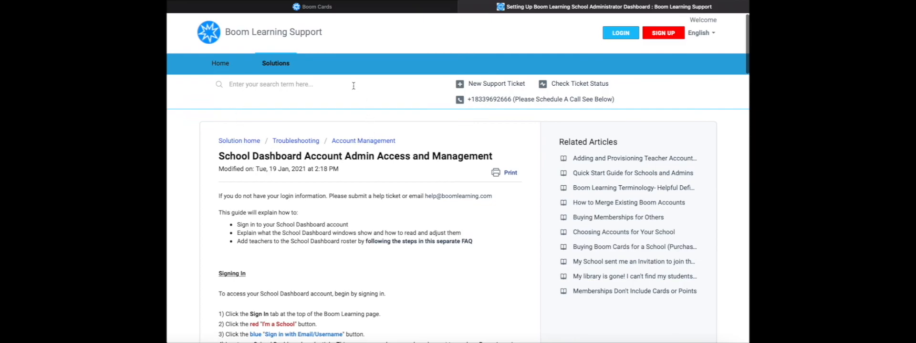
pyautogui.moveTo(479, 99)
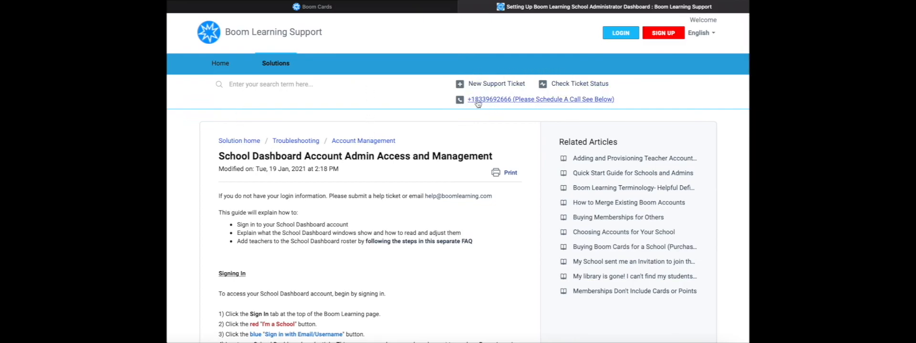
pyautogui.moveTo(490, 106)
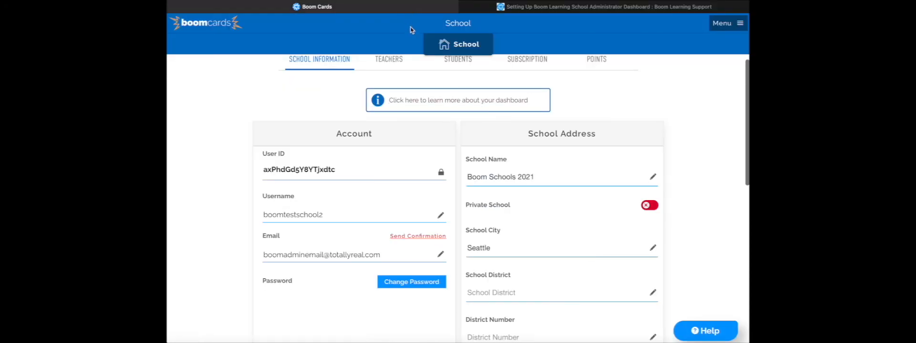
pyautogui.click(206, 23)
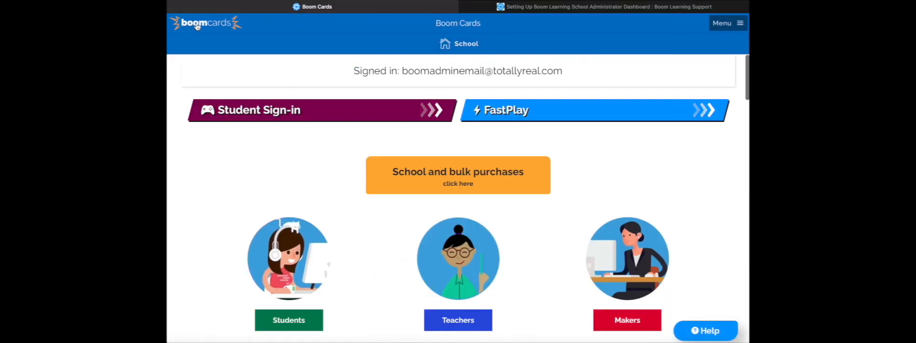